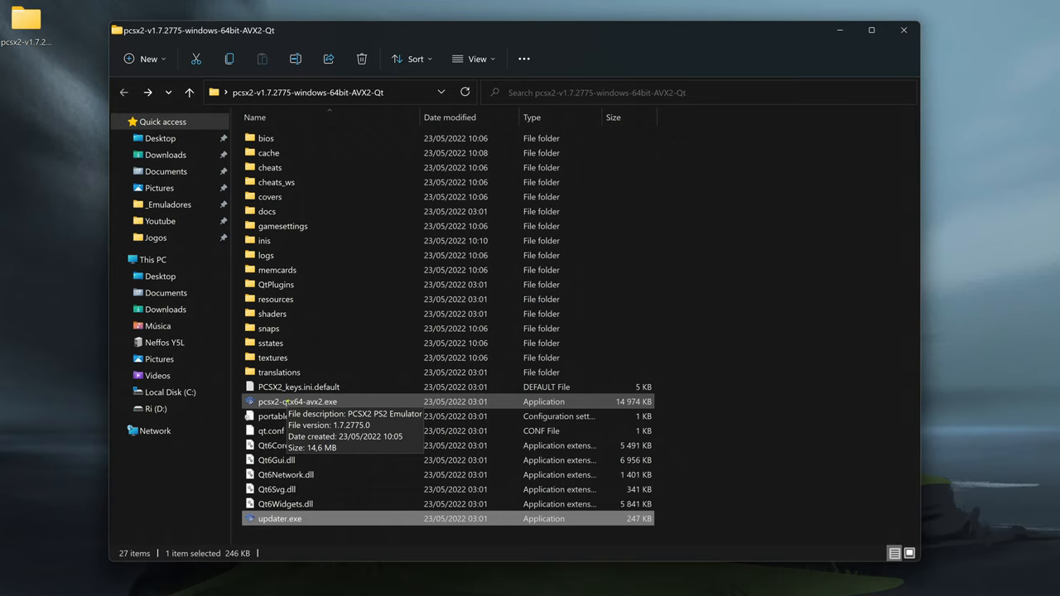
Step: Launch PCSX2 and choose D:\Jogos\PS2 as the game directory
double_click(298, 402)
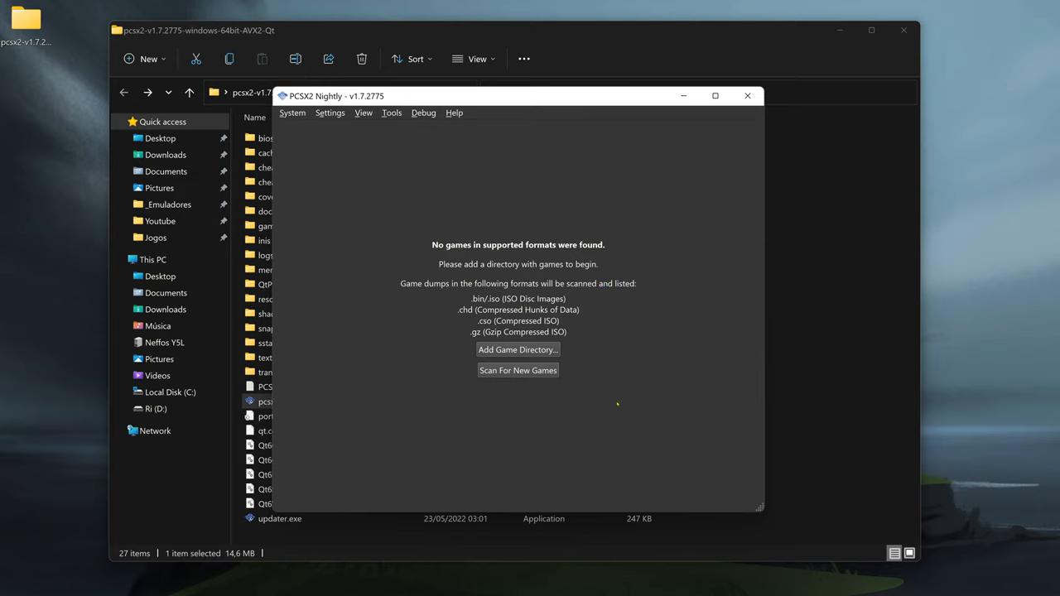
mouse_move(639, 258)
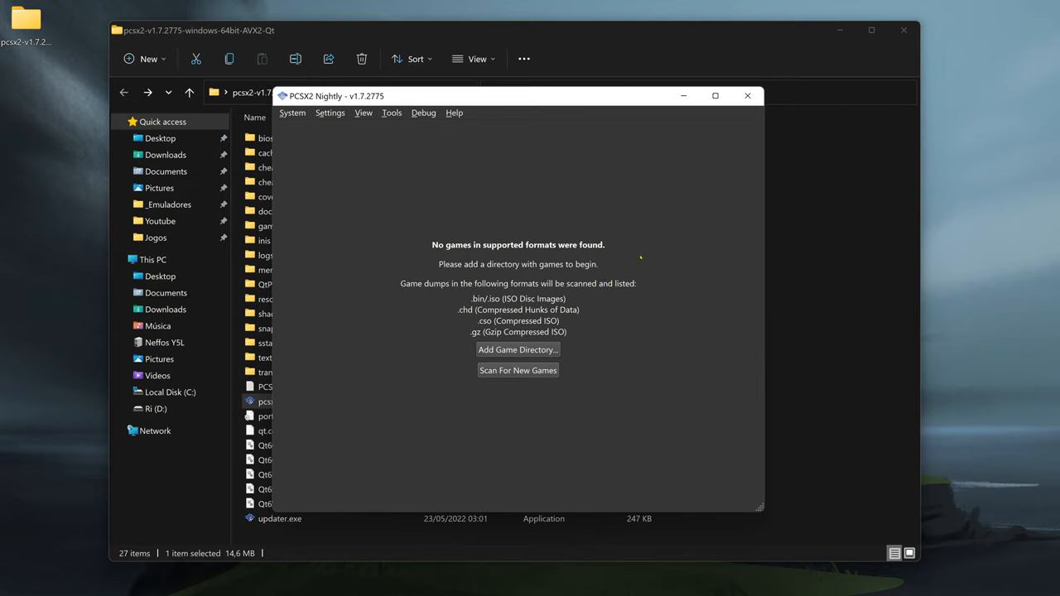
mouse_move(547, 348)
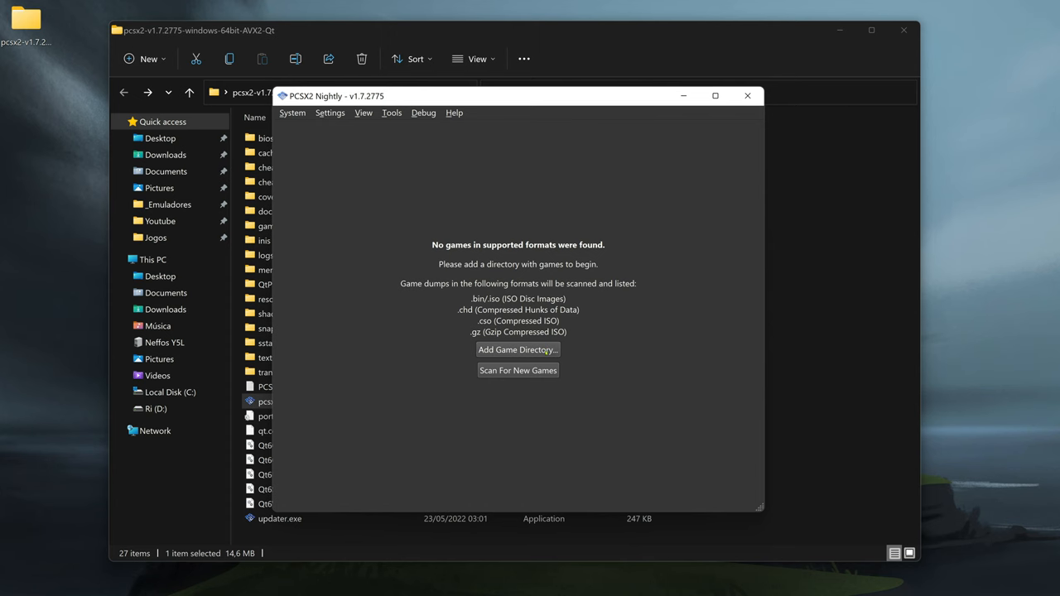
click(517, 347)
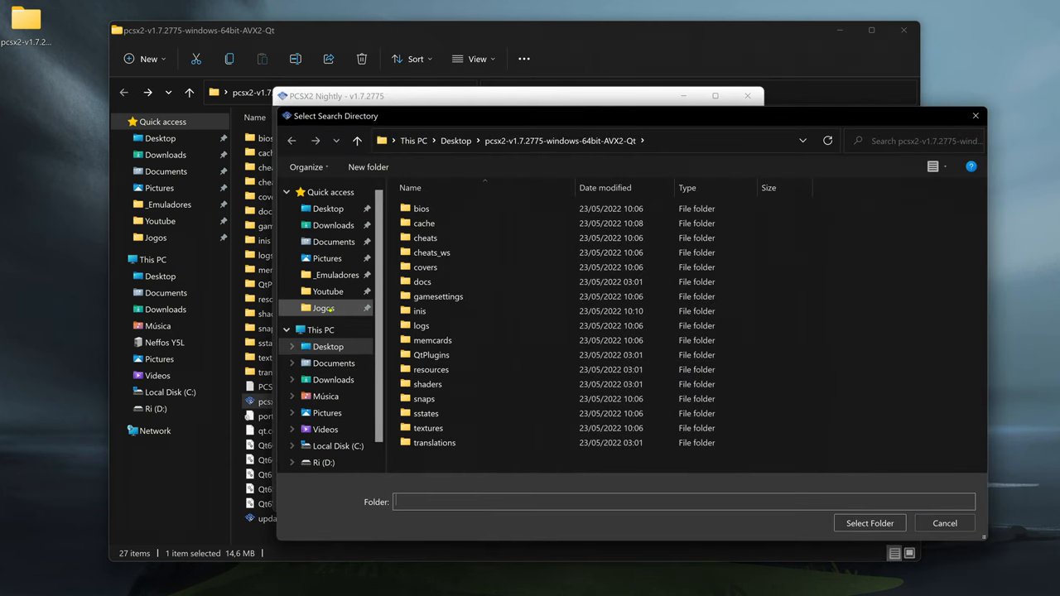
click(323, 306)
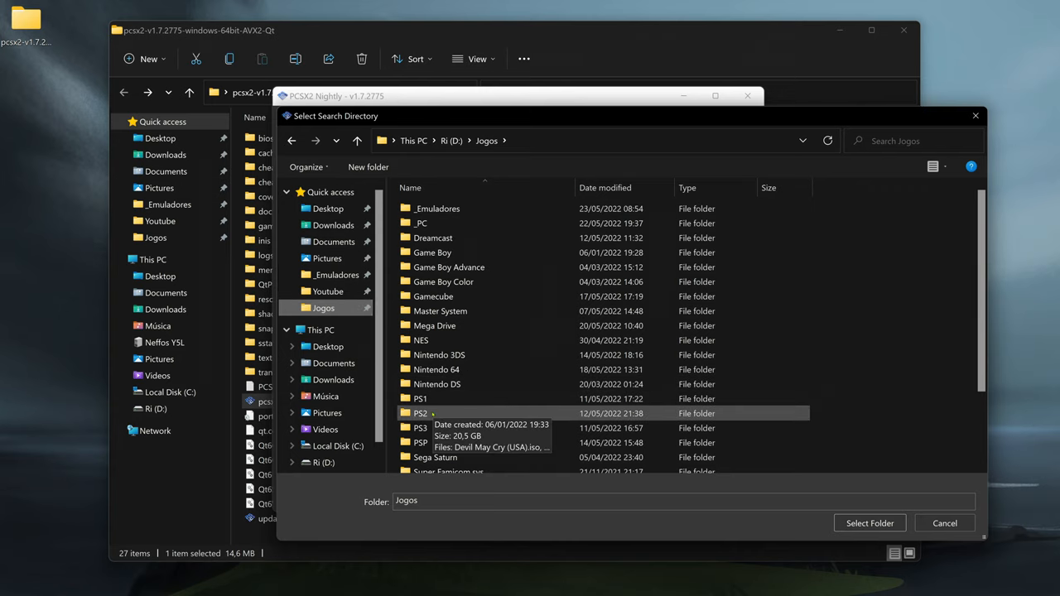
double_click(421, 414)
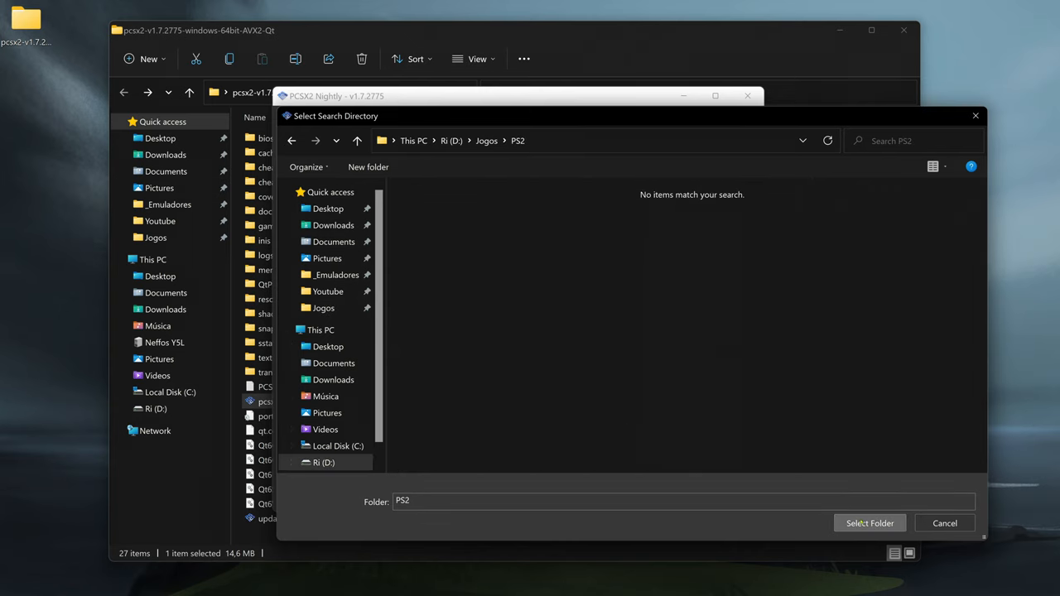
click(870, 523)
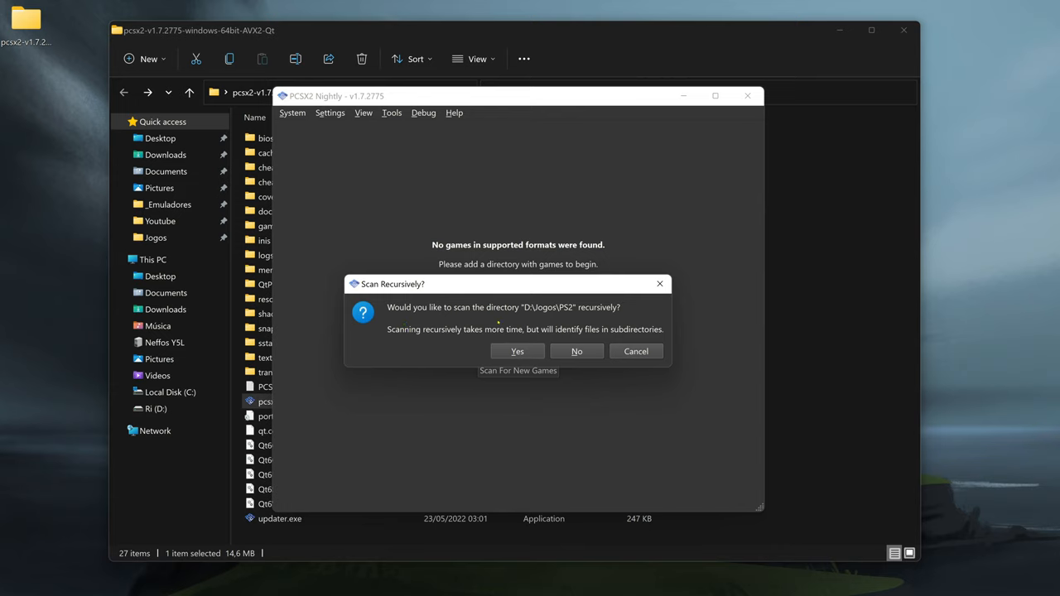
mouse_move(524, 288)
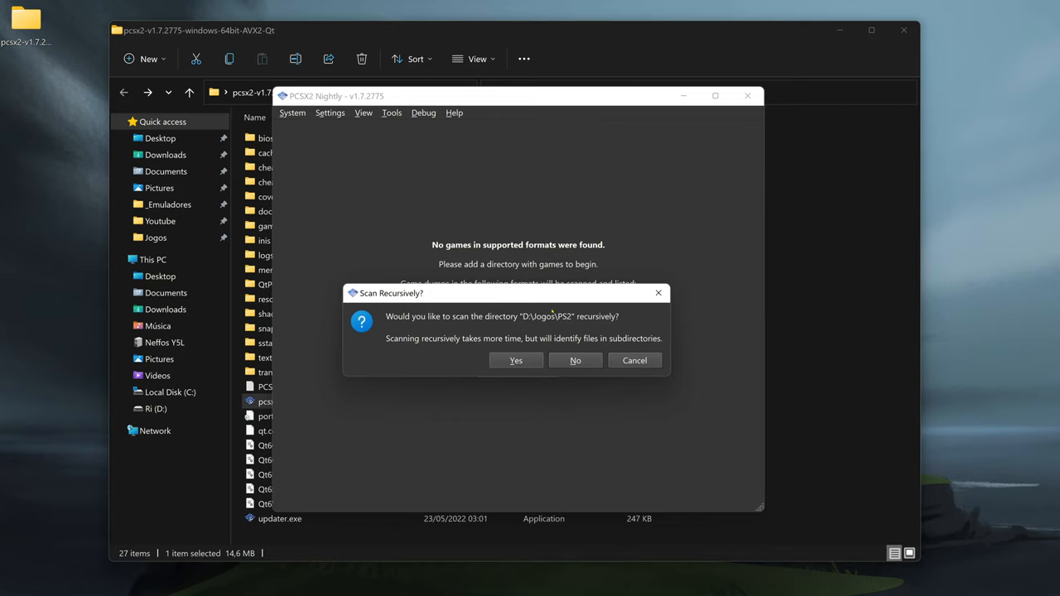
mouse_move(523, 298)
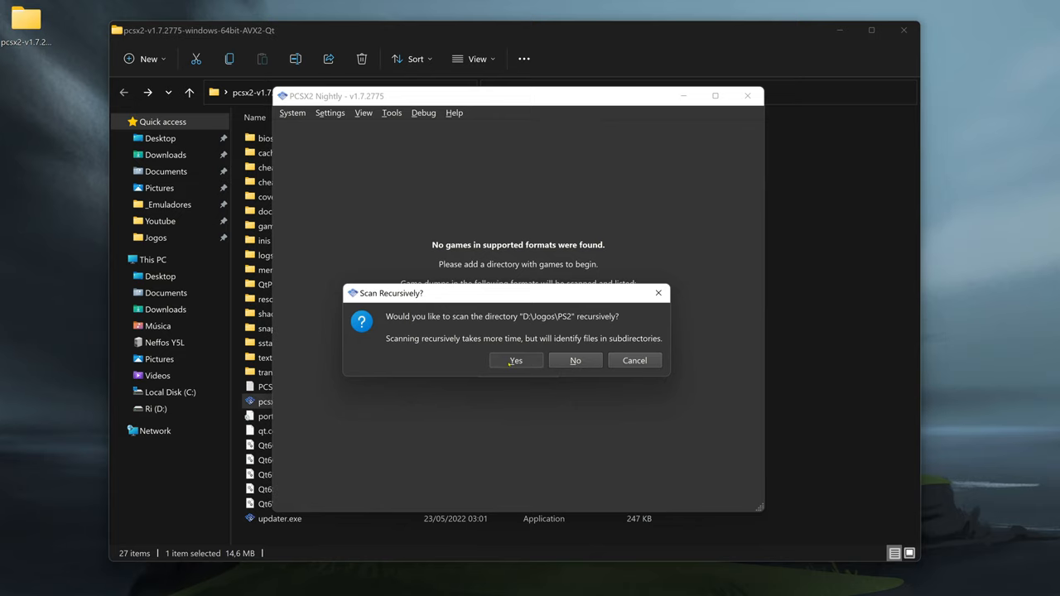
Step: Confirm scanning D:\Jogos\PS2 recursively, including its subfolders
click(515, 361)
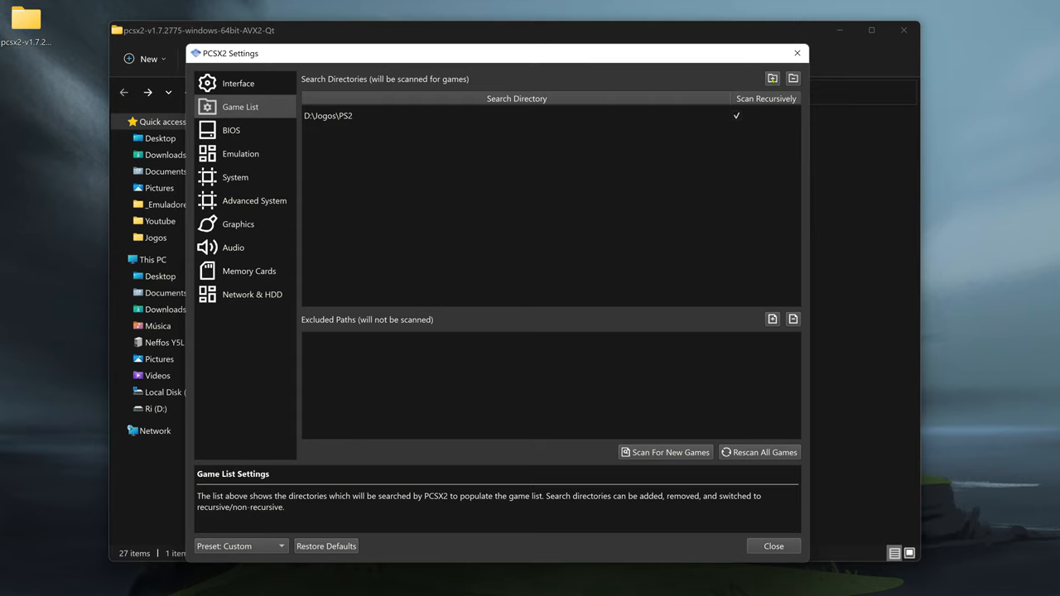
Step: Start adding an excluded path in the Game List settings
click(772, 78)
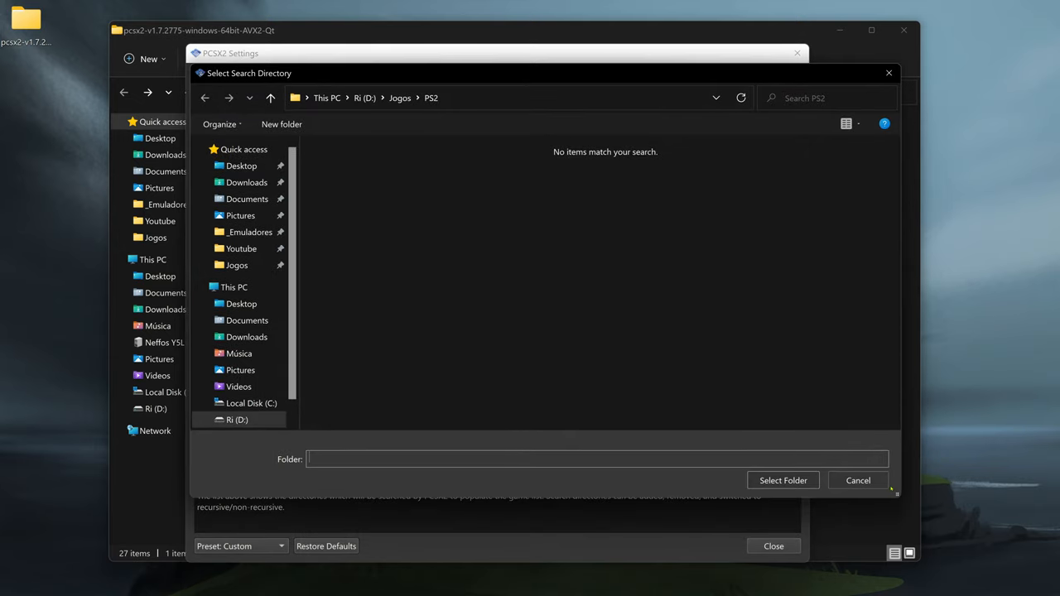
Step: Add D:\Jogos\PS2\Devil May Cry (USA).iso as an excluded path
click(782, 480)
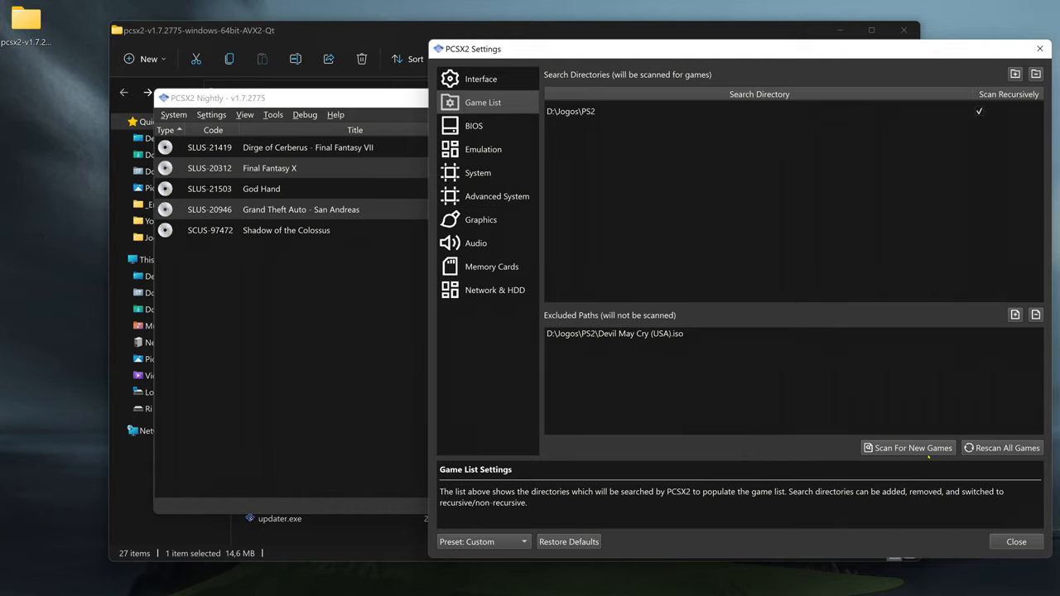
mouse_move(760, 50)
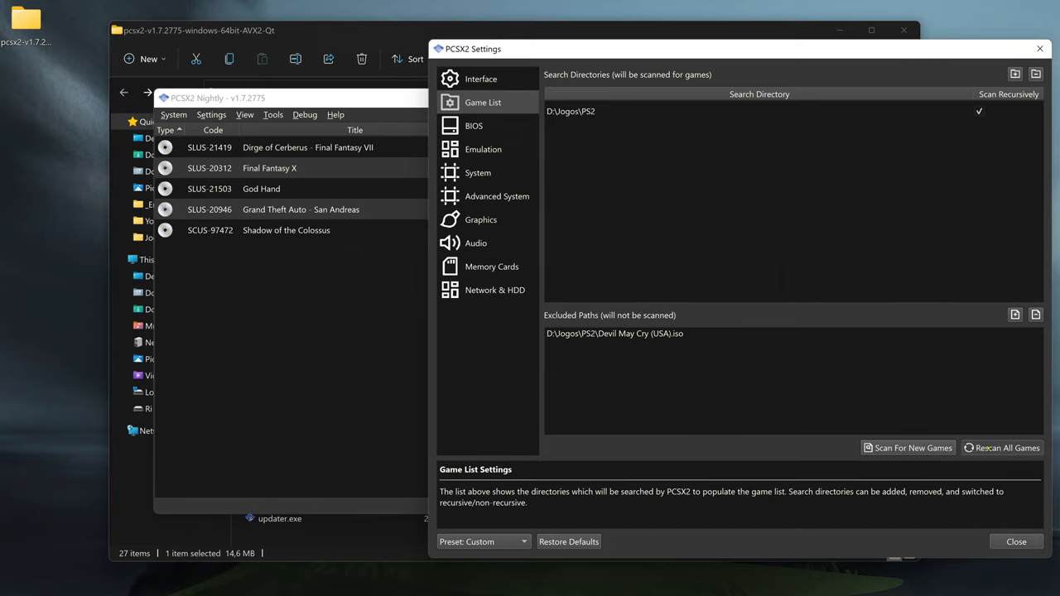
Step: Rescan for new games with the exclusion applied and close Settings
click(1007, 447)
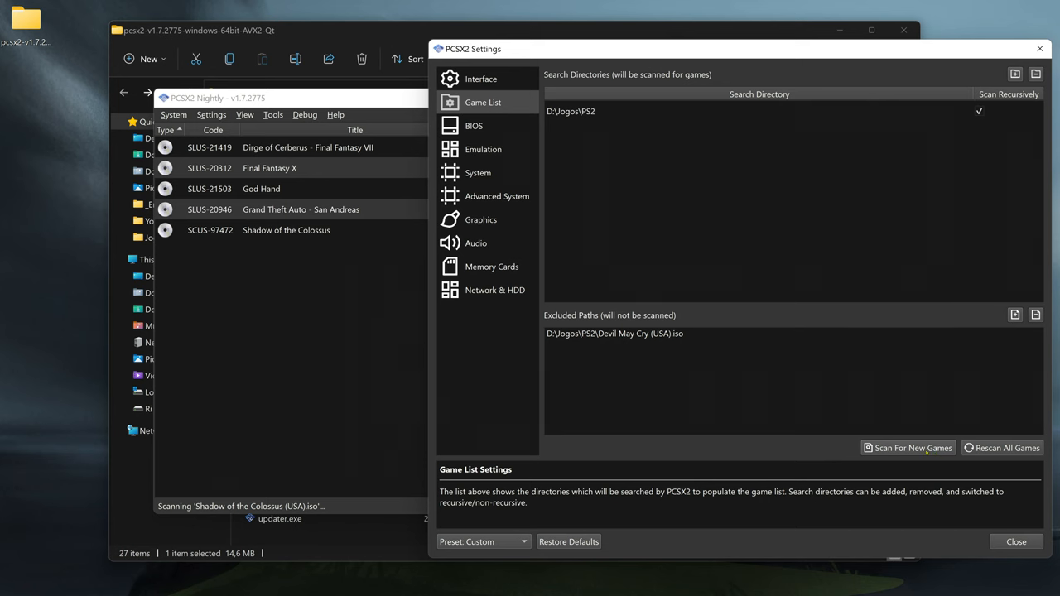
click(1017, 542)
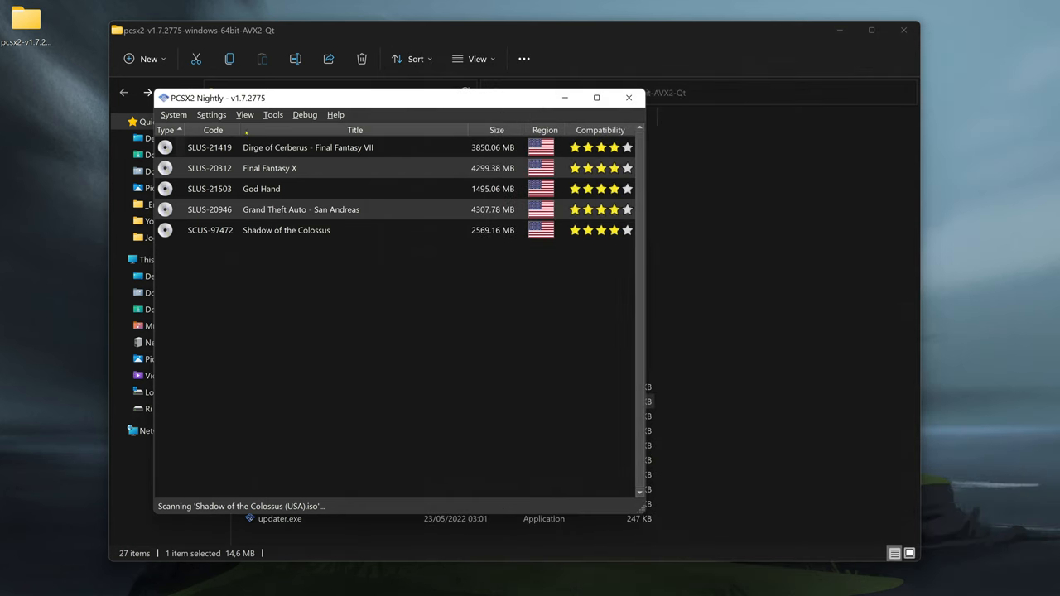
Step: Switch the library to Game Grid view showing five cover tiles
click(355, 116)
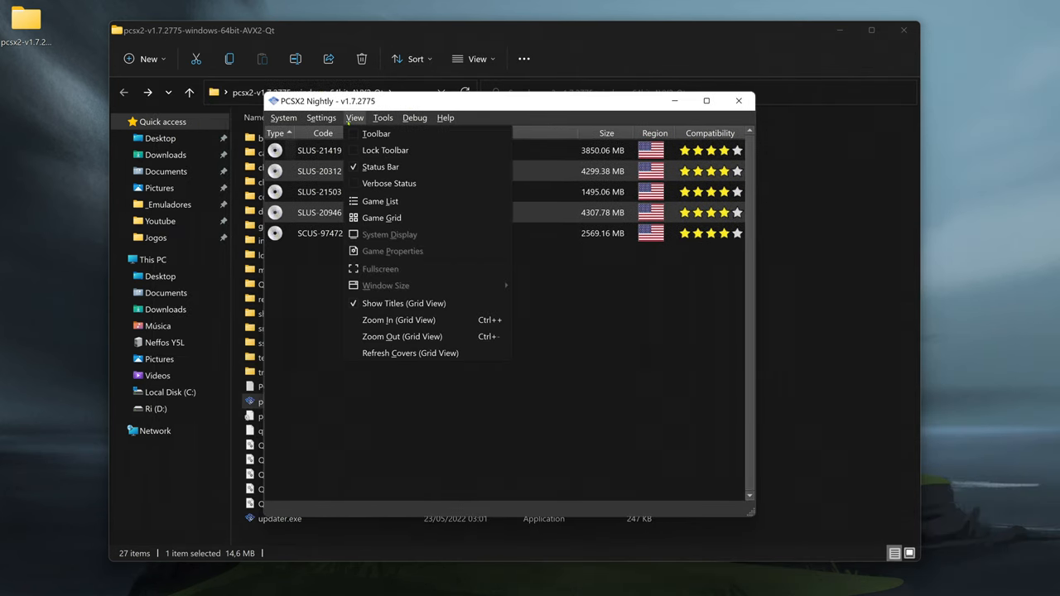
mouse_move(381, 217)
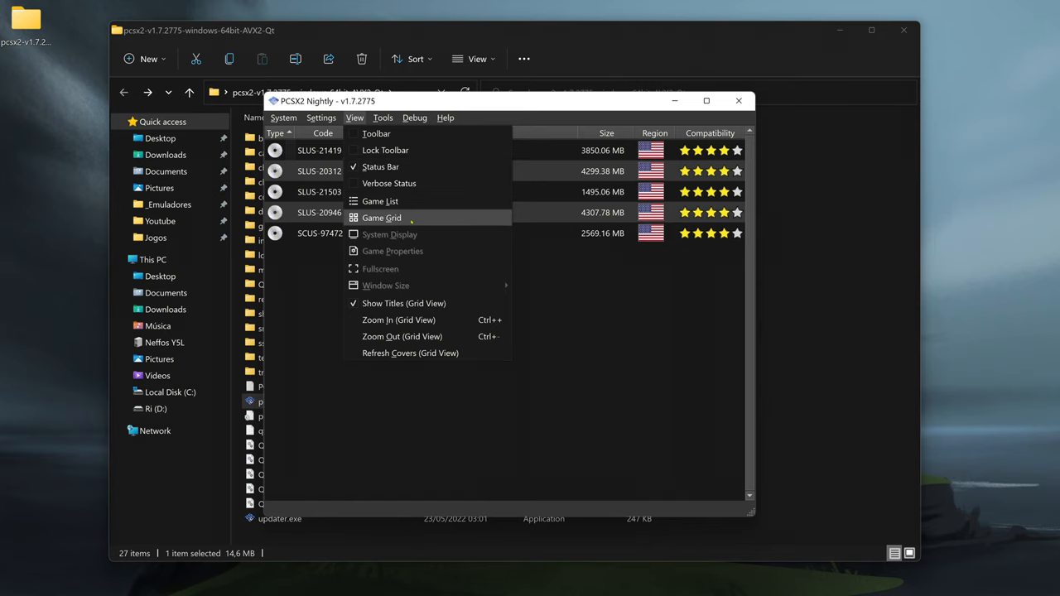
click(381, 217)
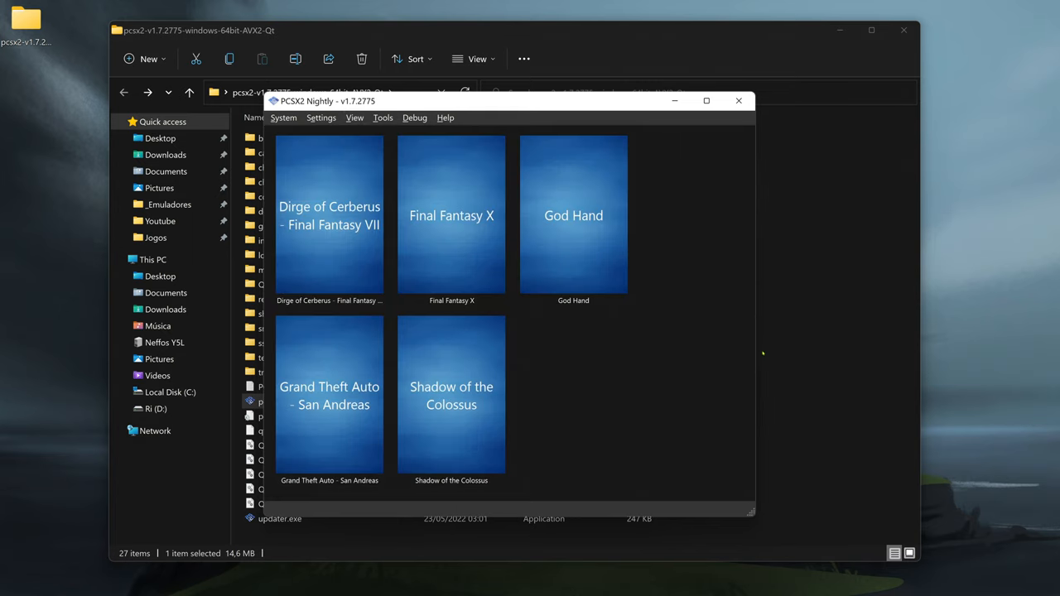